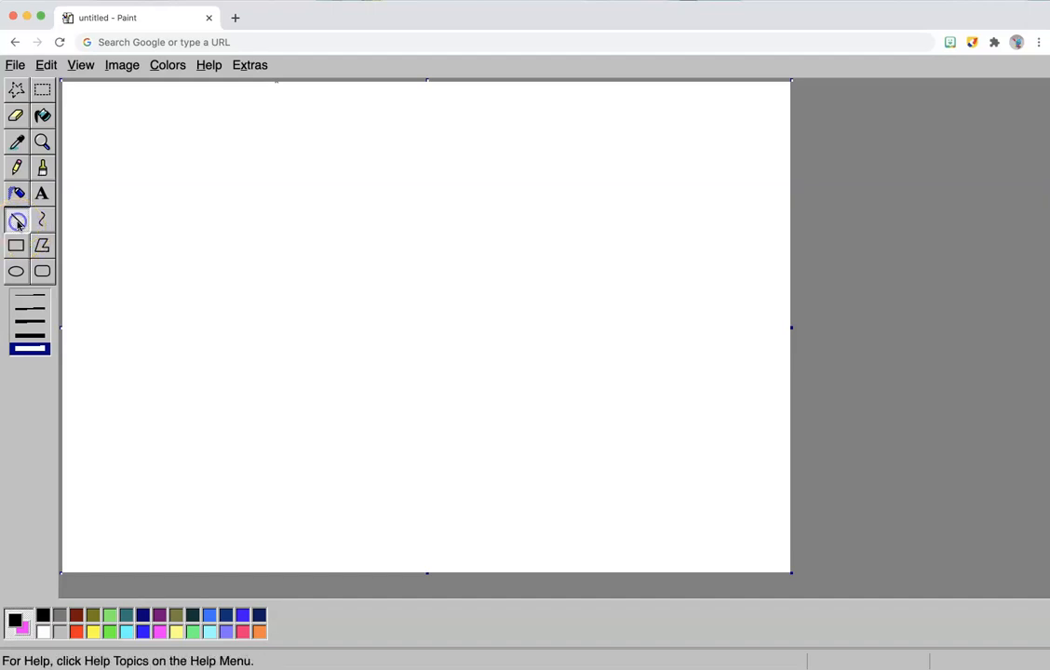
Select the Line tool, draw test lines at increasing widths, and pick purple.
{"action": "left_click", "coordinate": [16, 219]}
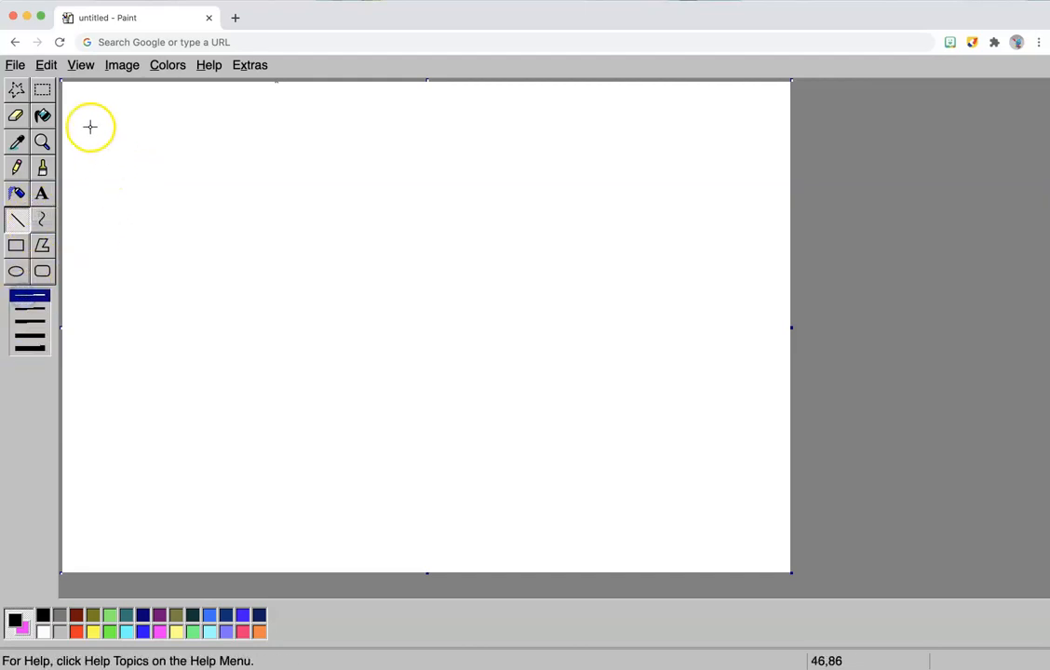
{"action": "left_click_drag", "start_coordinate": [91, 119], "coordinate": [316, 130]}
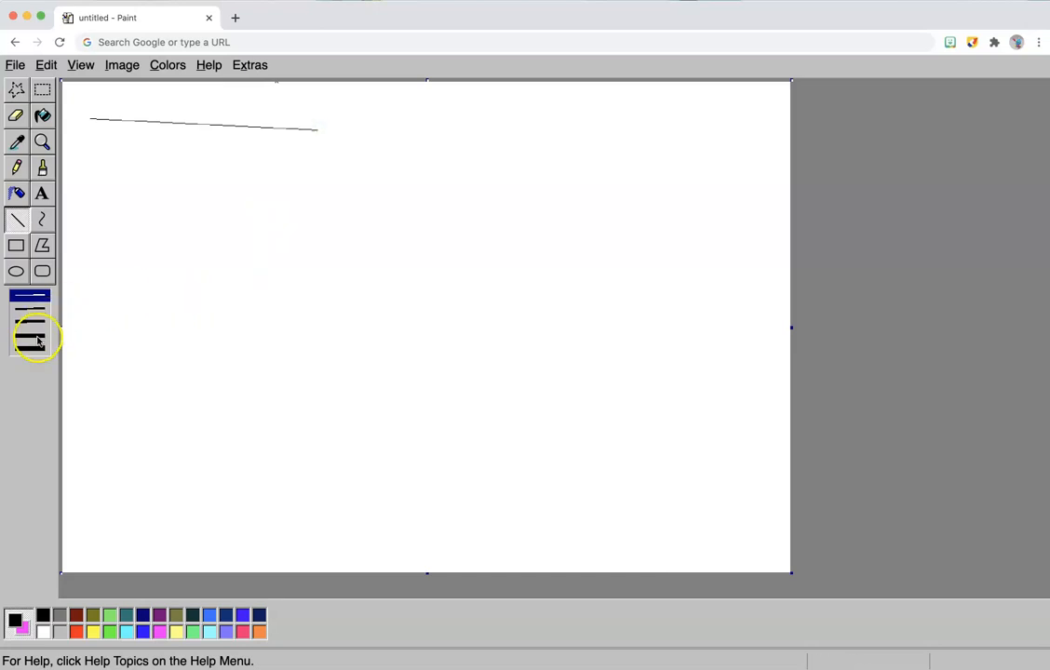
{"action": "left_click_drag", "start_coordinate": [84, 153], "coordinate": [307, 170]}
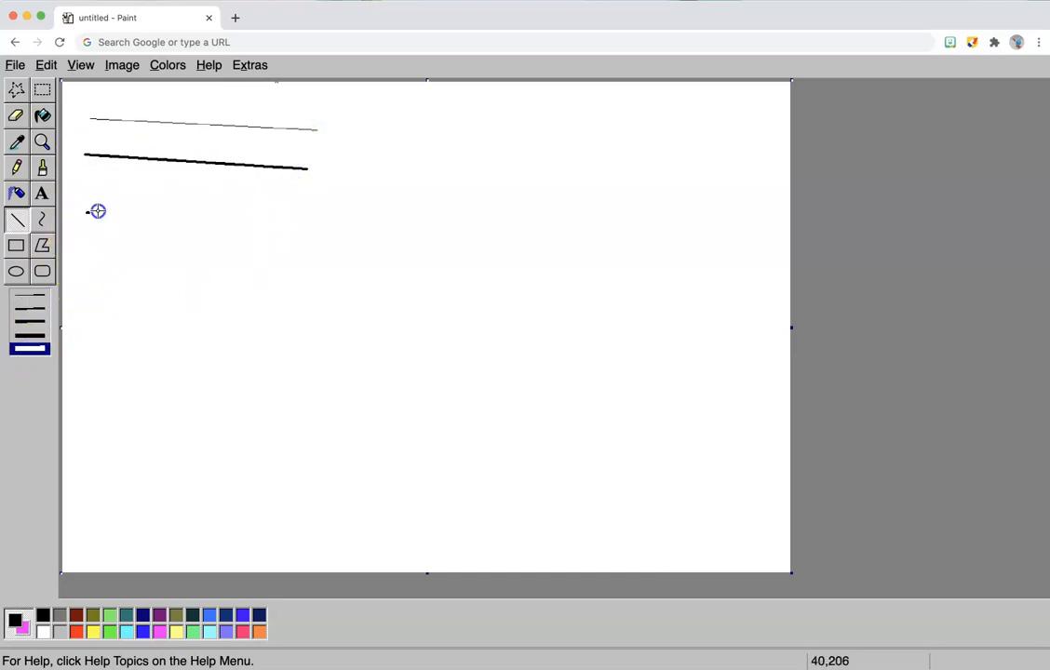
{"action": "left_click_drag", "start_coordinate": [85, 213], "coordinate": [317, 212]}
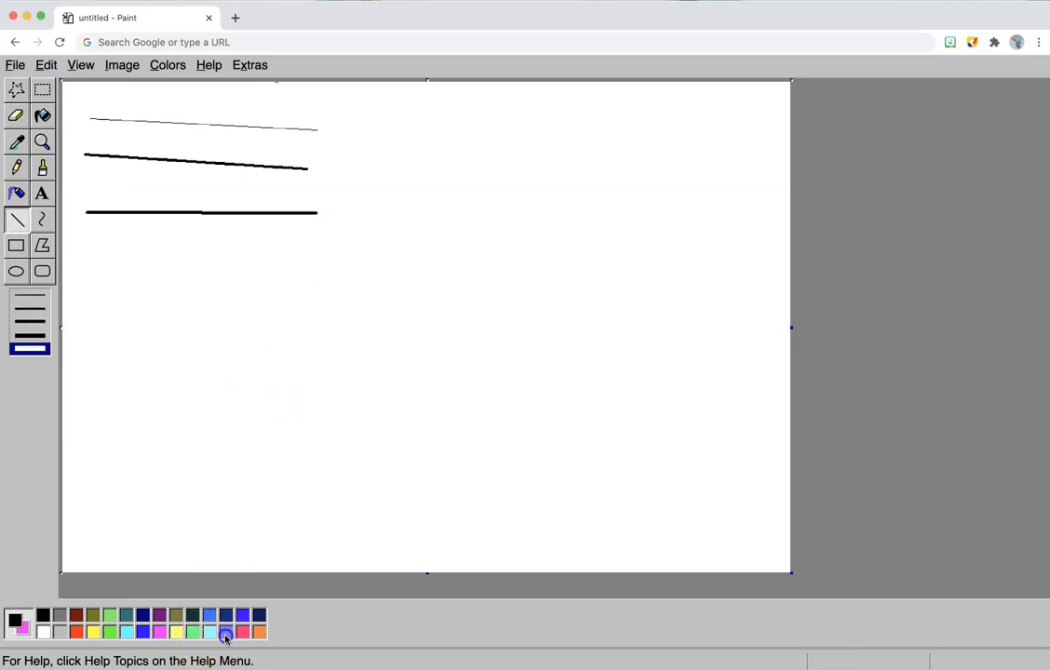
{"action": "left_click", "coordinate": [225, 633]}
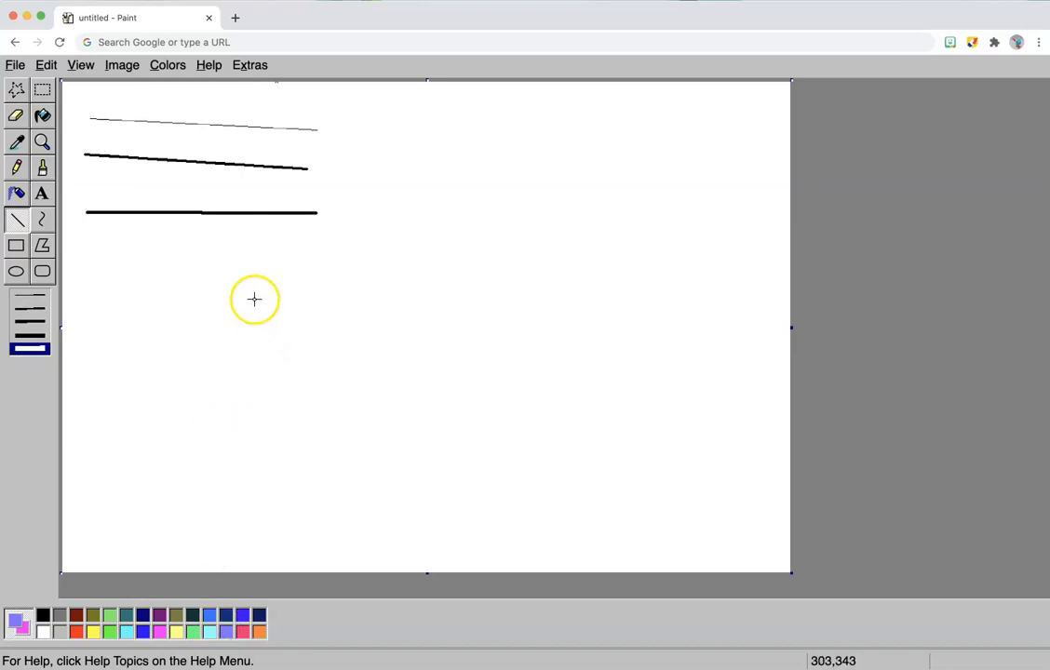
{"action": "mouse_move", "coordinate": [262, 232]}
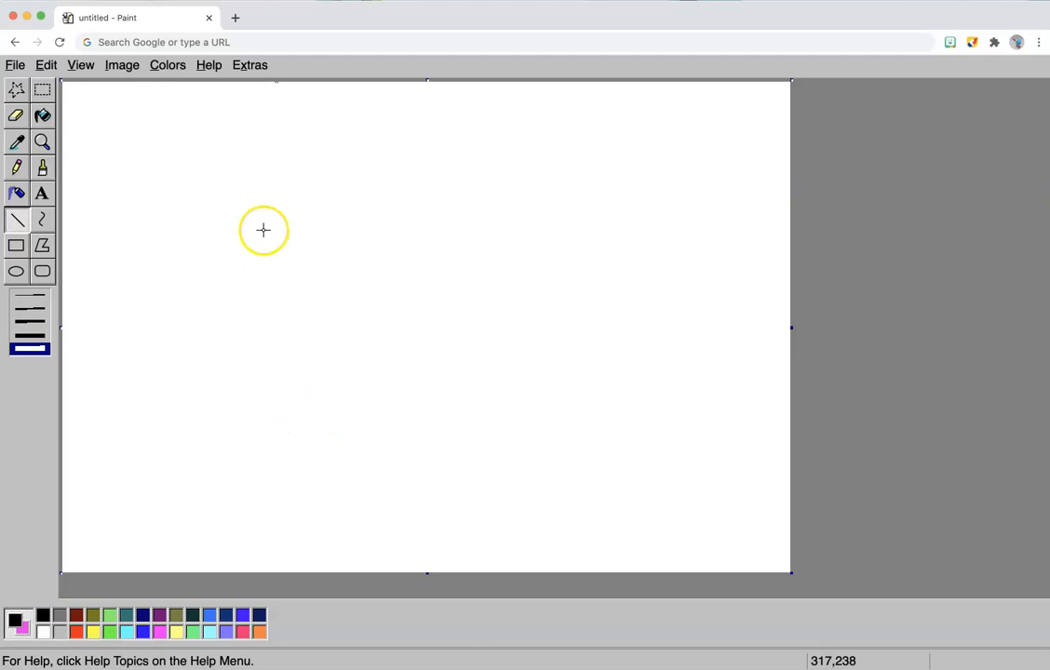
Draw the house walls, base, pointed roof and the central door outline.
{"action": "left_click_drag", "start_coordinate": [262, 230], "coordinate": [263, 460]}
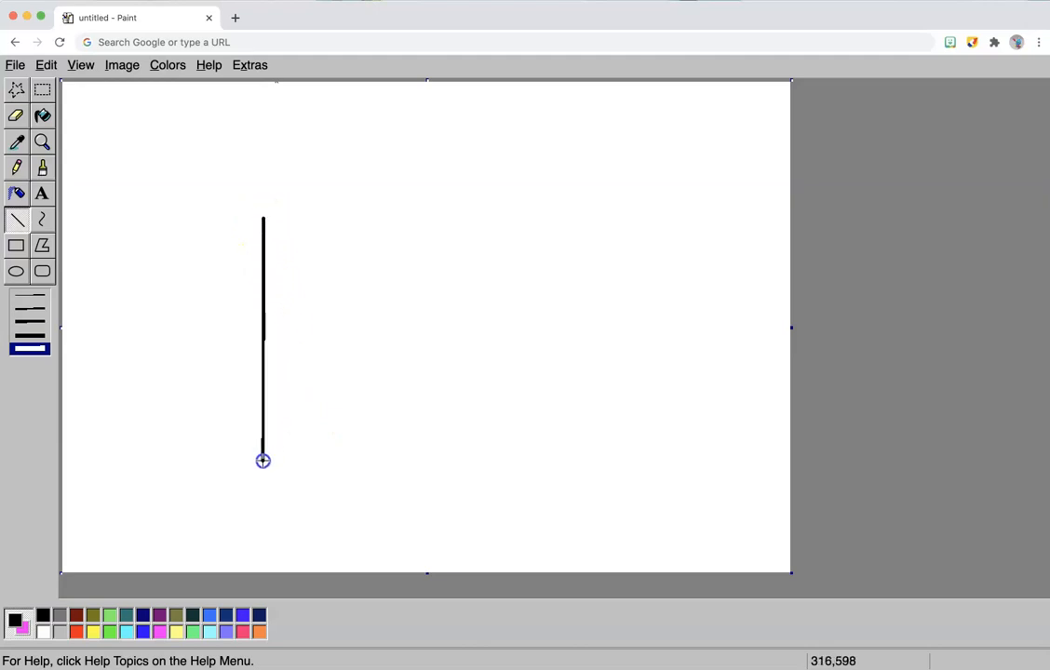
{"action": "left_click_drag", "start_coordinate": [262, 460], "coordinate": [561, 460]}
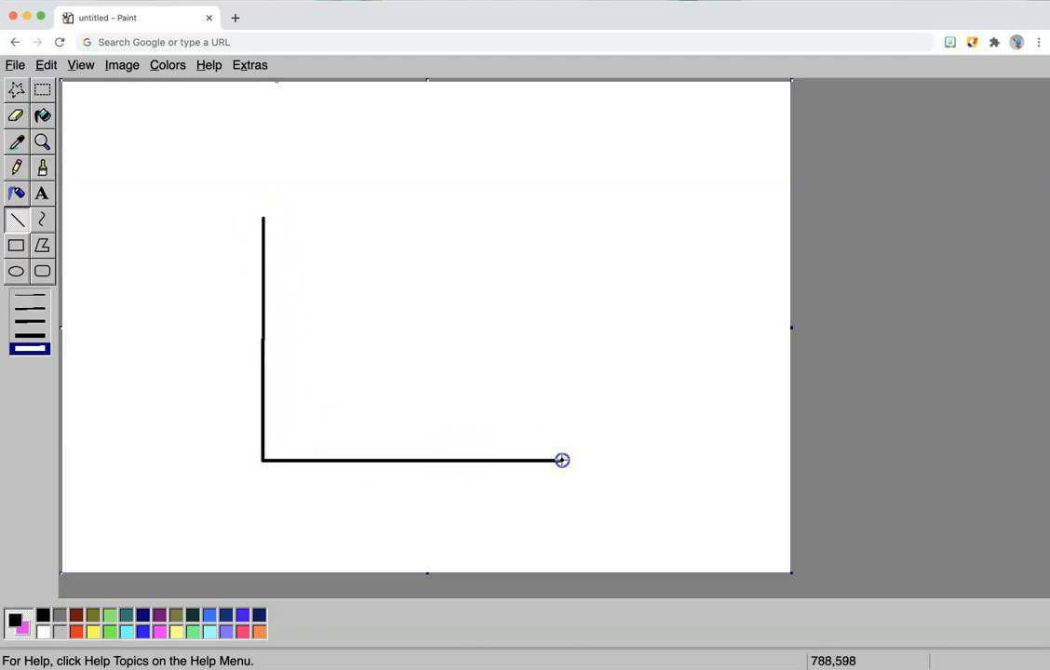
{"action": "left_click_drag", "start_coordinate": [562, 460], "coordinate": [562, 206]}
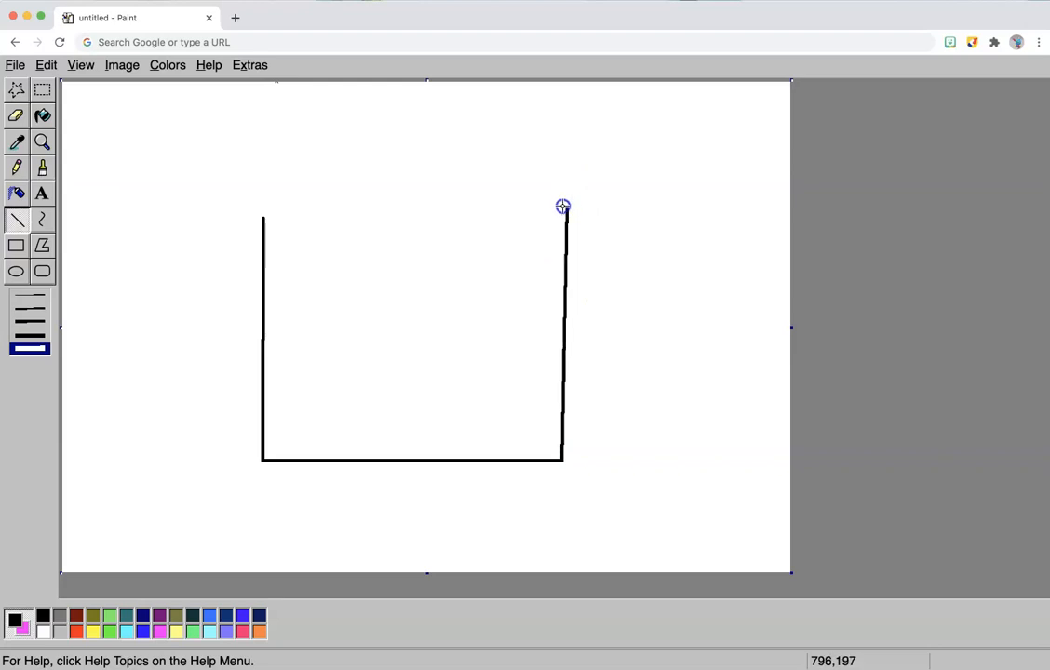
{"action": "left_click_drag", "start_coordinate": [562, 205], "coordinate": [374, 109]}
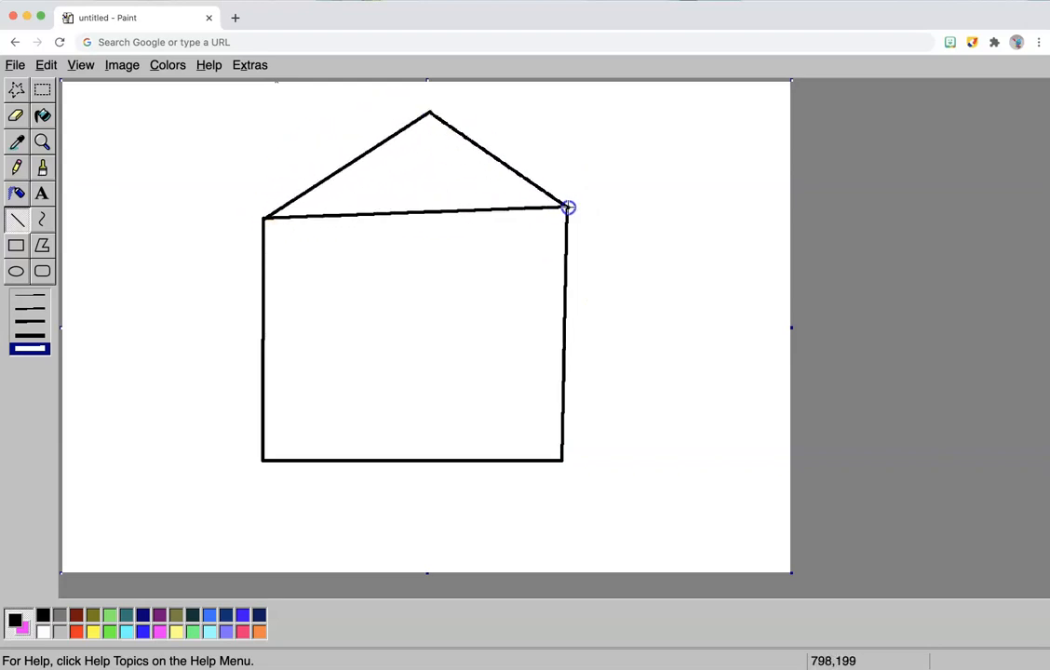
{"action": "left_click_drag", "start_coordinate": [370, 354], "coordinate": [370, 457]}
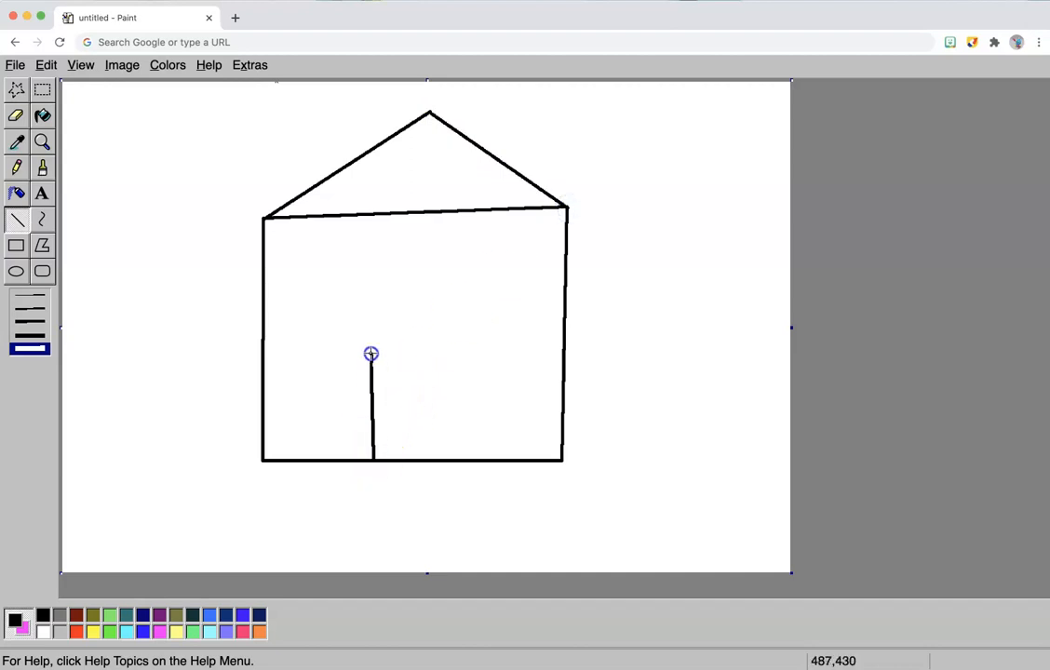
{"action": "left_click_drag", "start_coordinate": [370, 352], "coordinate": [455, 351]}
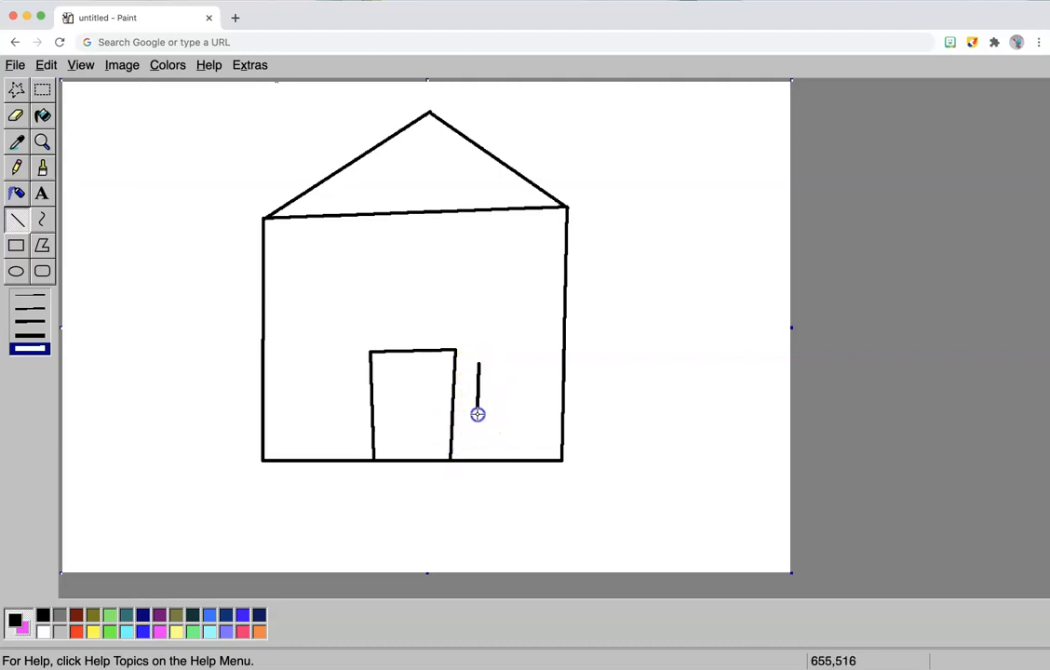
Draw the right ground-floor window and begin the left one.
{"action": "left_click_drag", "start_coordinate": [477, 414], "coordinate": [549, 435]}
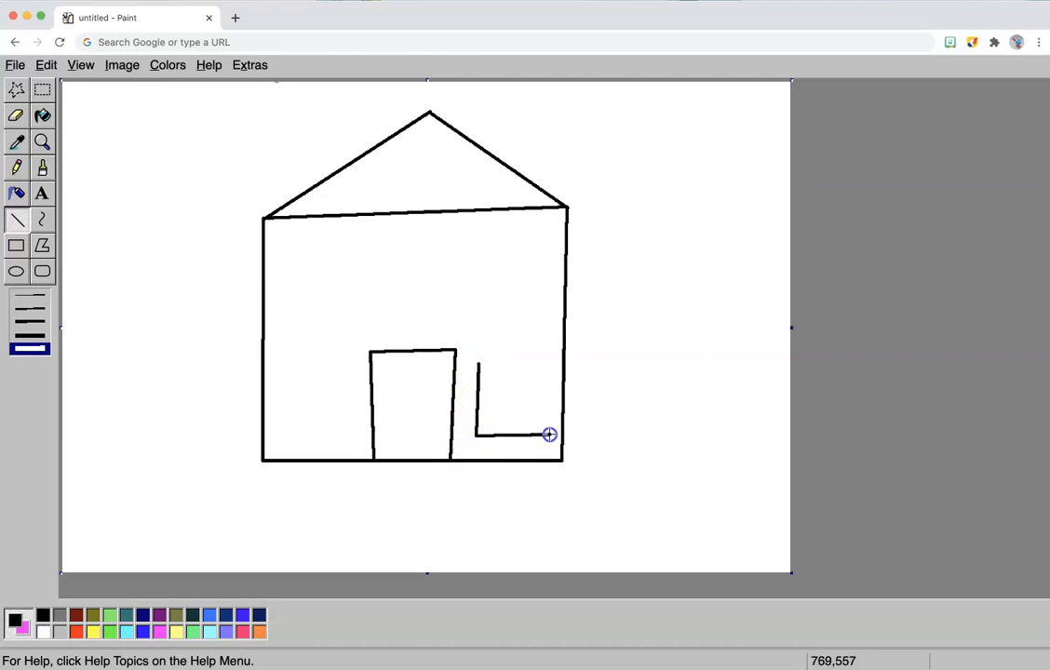
{"action": "left_click_drag", "start_coordinate": [549, 435], "coordinate": [481, 361]}
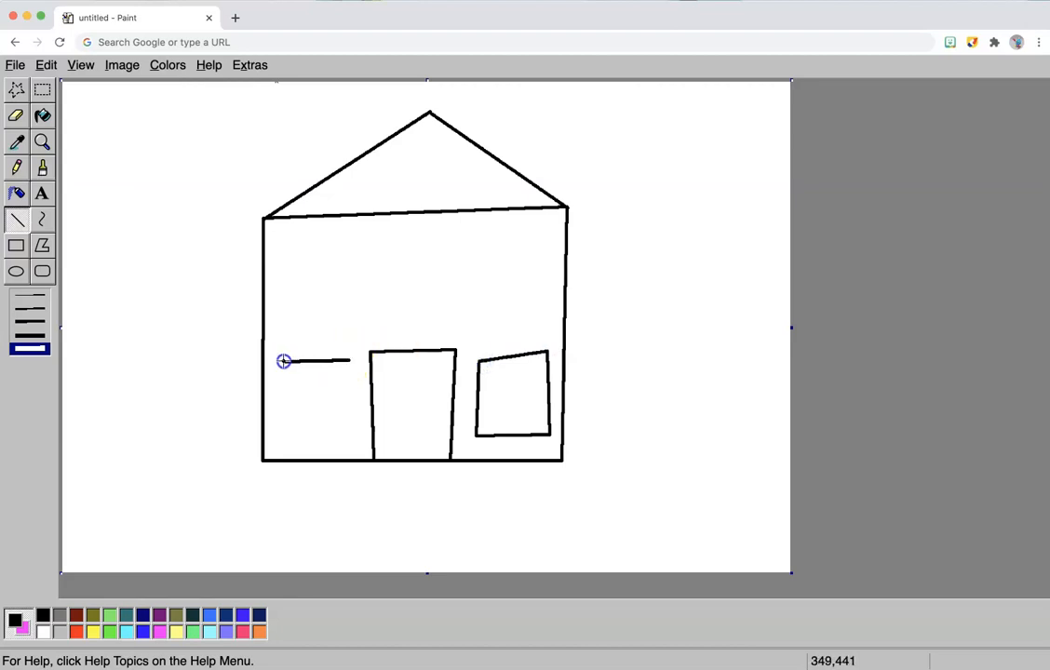
{"action": "left_click_drag", "start_coordinate": [283, 361], "coordinate": [344, 441]}
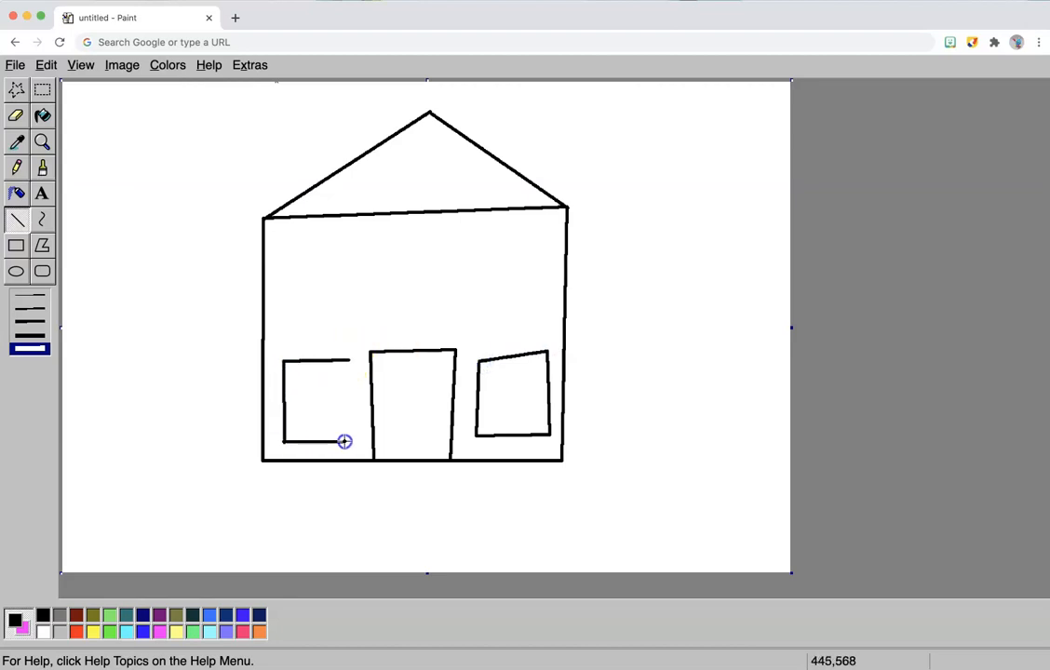
Finish the left ground-floor window, then draw both upper windows with a pane divider.
{"action": "left_click_drag", "start_coordinate": [344, 442], "coordinate": [293, 322]}
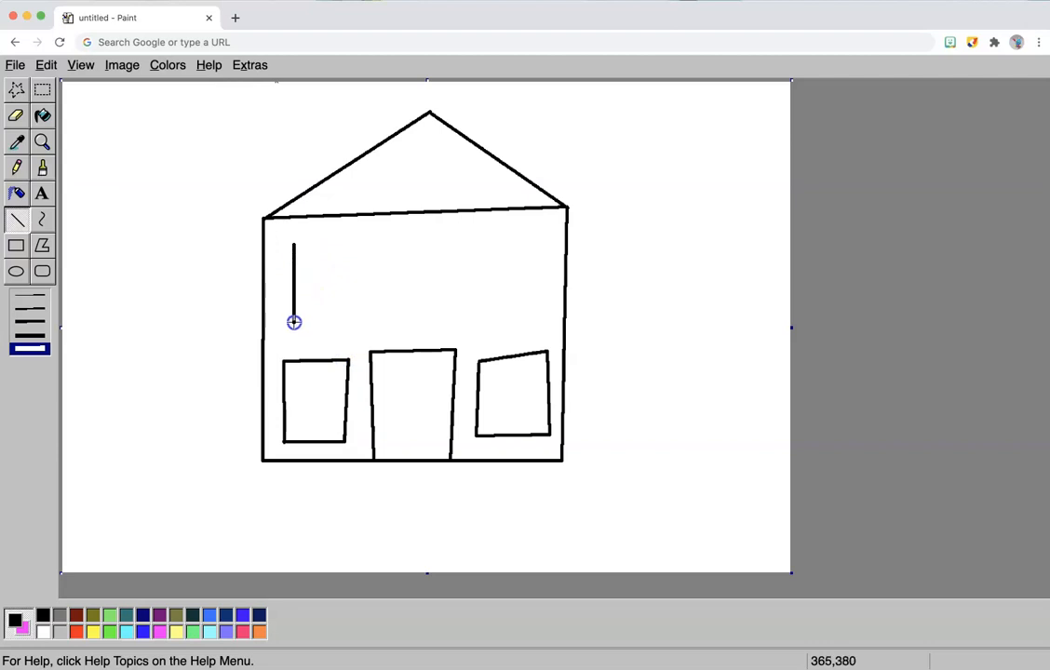
{"action": "left_click_drag", "start_coordinate": [293, 322], "coordinate": [342, 244]}
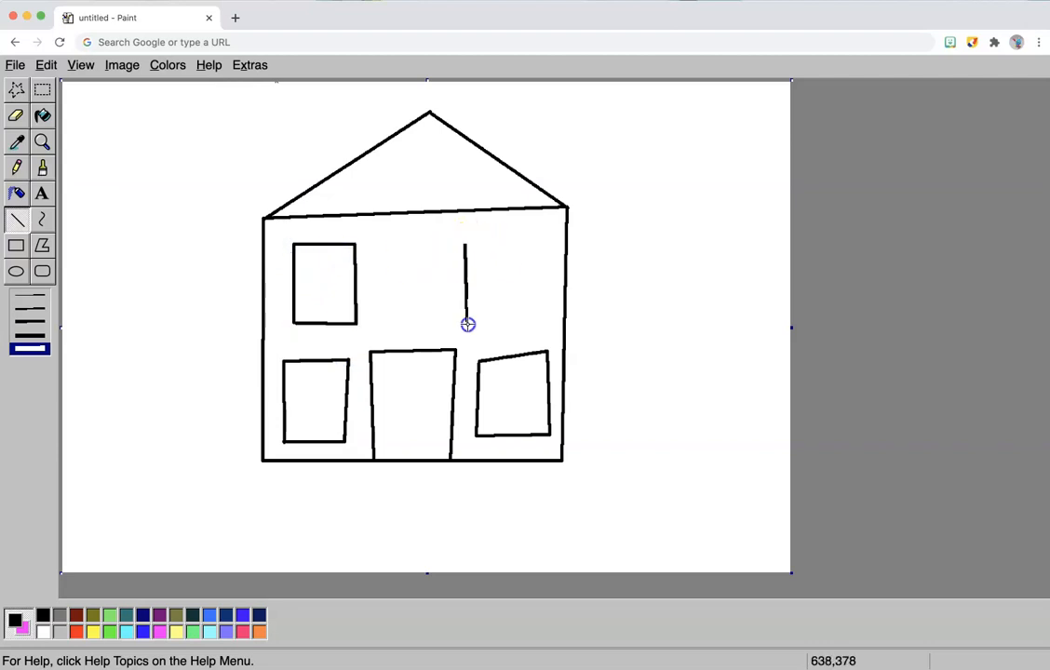
{"action": "left_click_drag", "start_coordinate": [465, 324], "coordinate": [549, 238]}
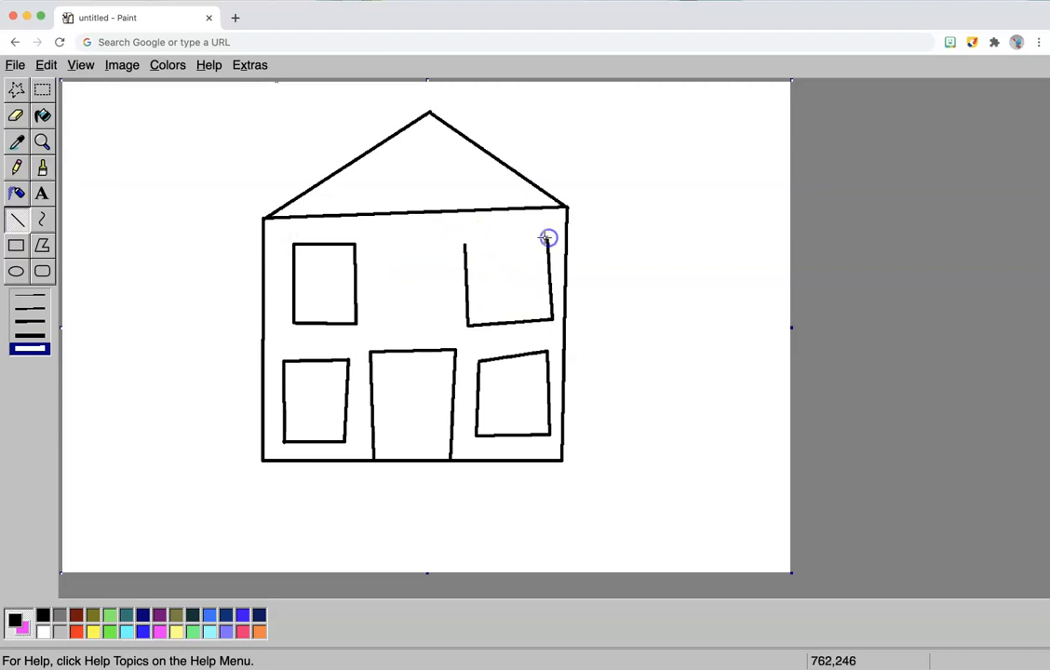
{"action": "left_click_drag", "start_coordinate": [547, 237], "coordinate": [503, 290]}
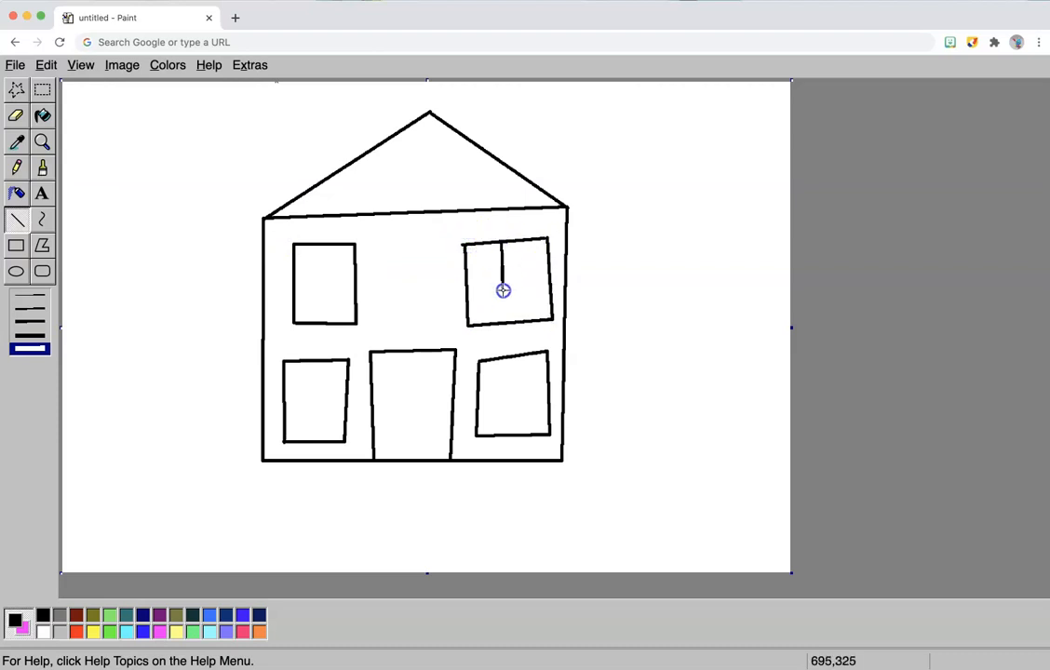
{"action": "left_click_drag", "start_coordinate": [466, 289], "coordinate": [549, 286]}
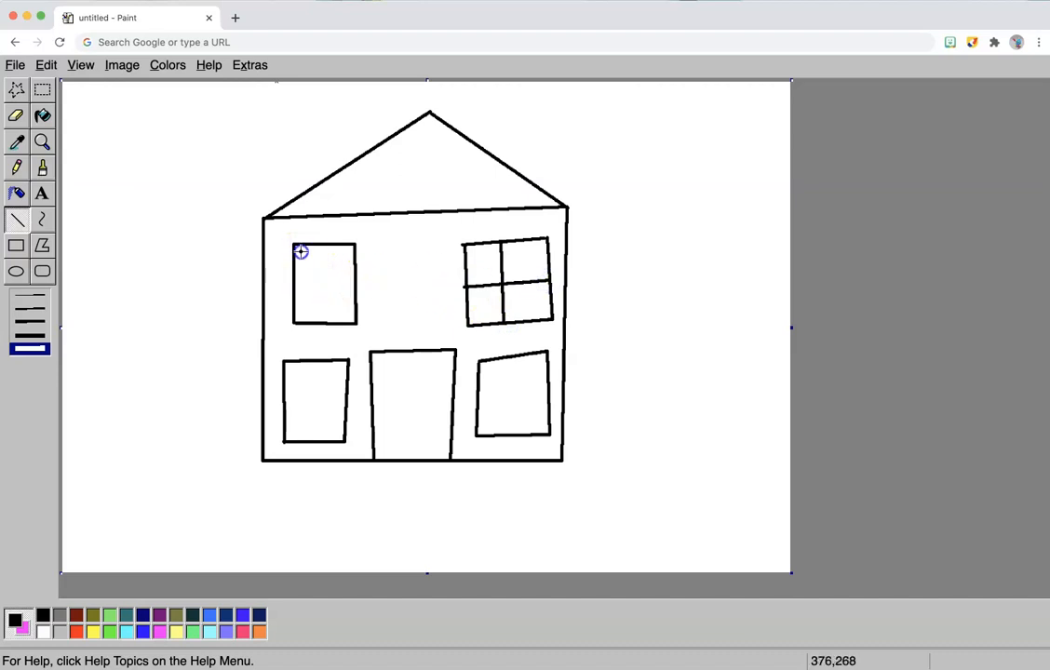
Add an inner frame and crossbar to the left windows and a ledge under the right window.
{"action": "left_click_drag", "start_coordinate": [299, 252], "coordinate": [300, 316]}
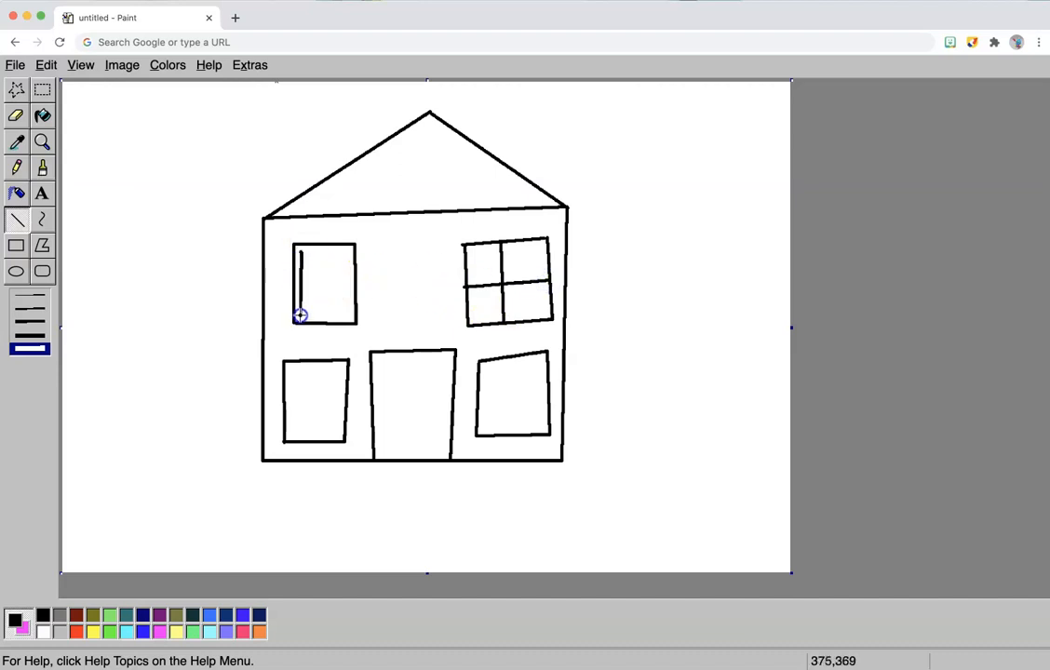
{"action": "left_click_drag", "start_coordinate": [298, 316], "coordinate": [349, 316]}
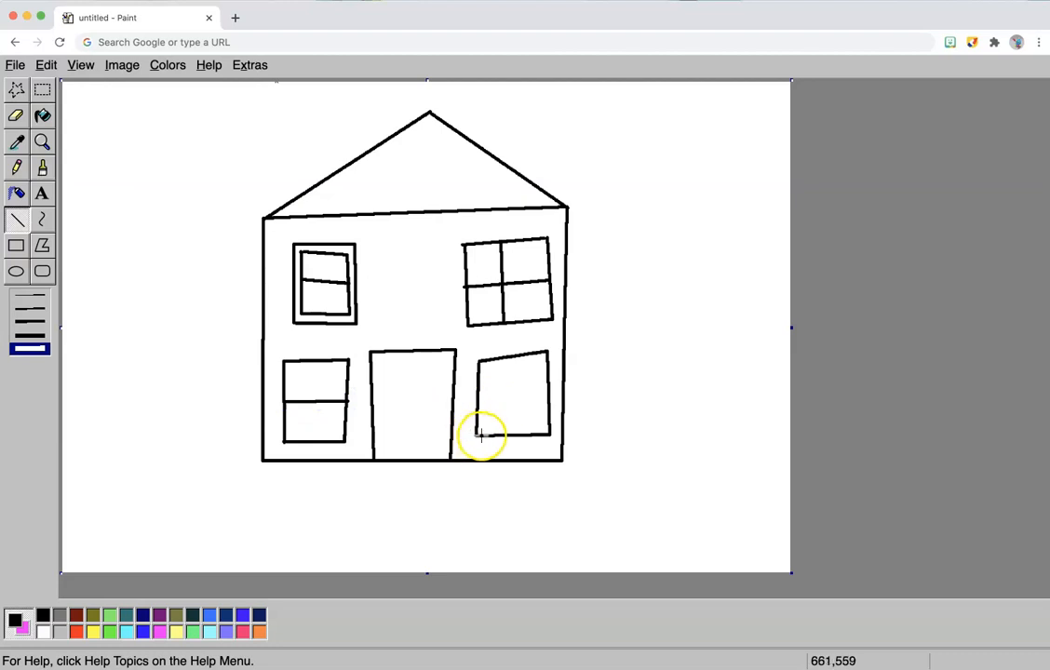
{"action": "left_click_drag", "start_coordinate": [470, 447], "coordinate": [554, 449]}
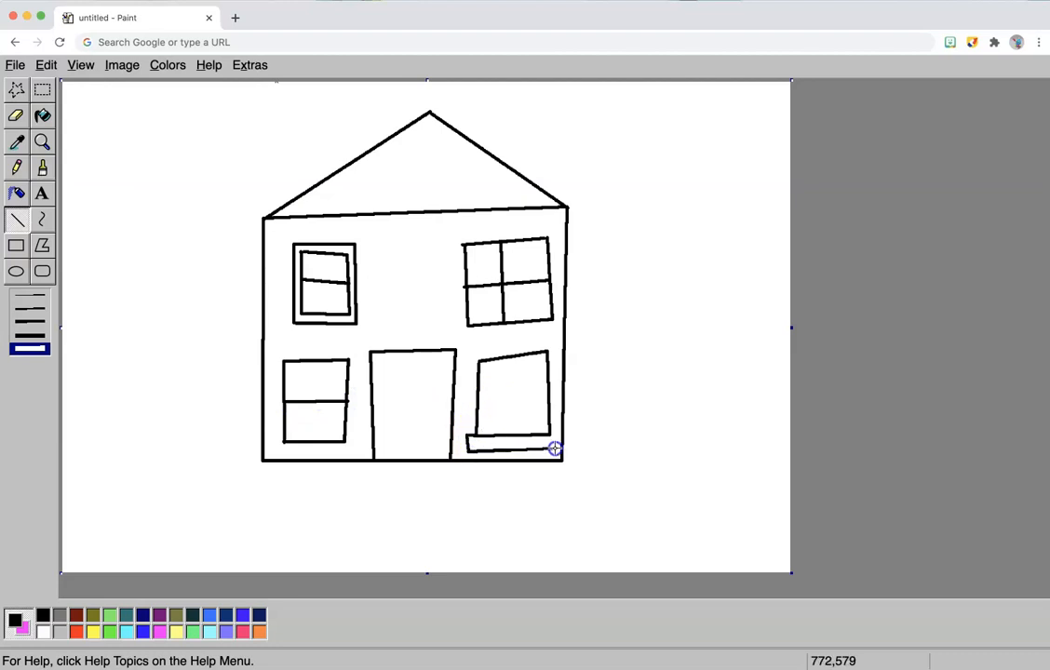
{"action": "mouse_move", "coordinate": [209, 391]}
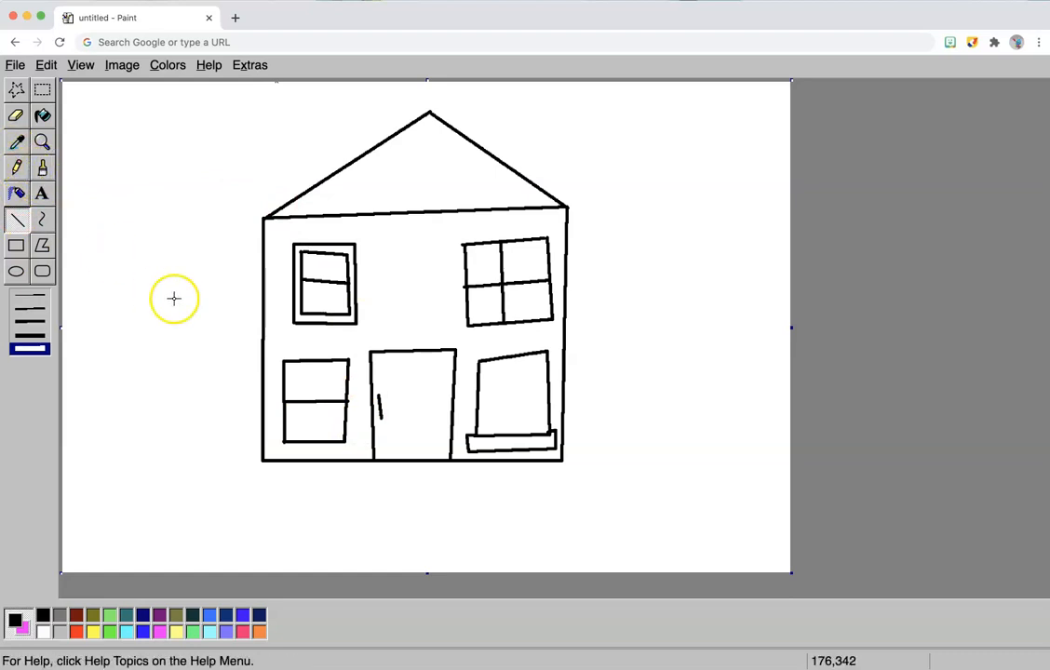
{"action": "mouse_move", "coordinate": [181, 272]}
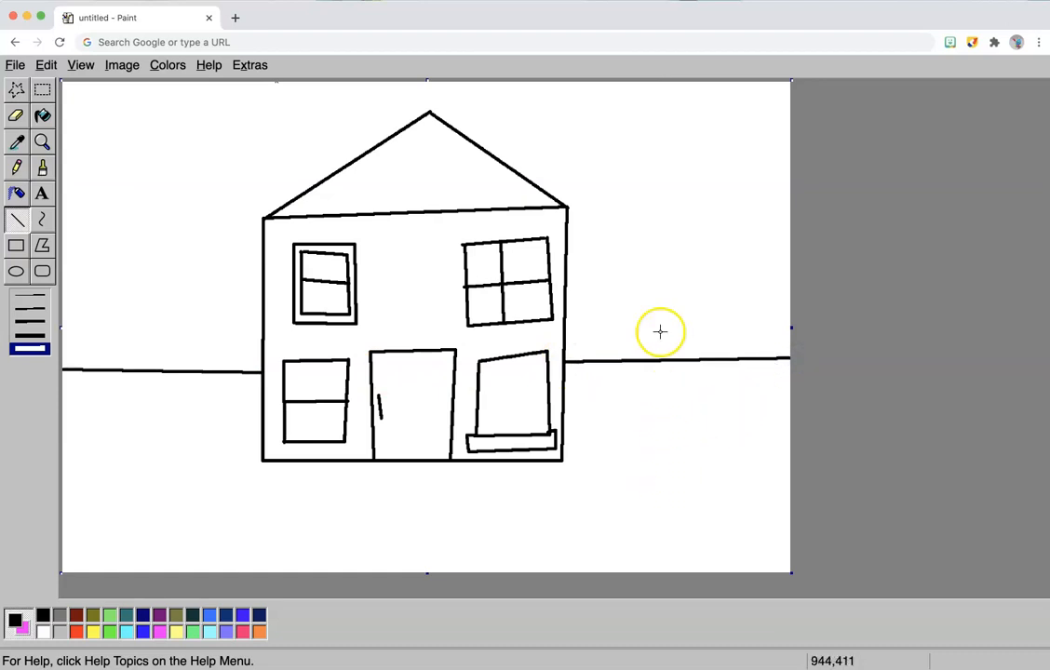
{"action": "mouse_move", "coordinate": [407, 507]}
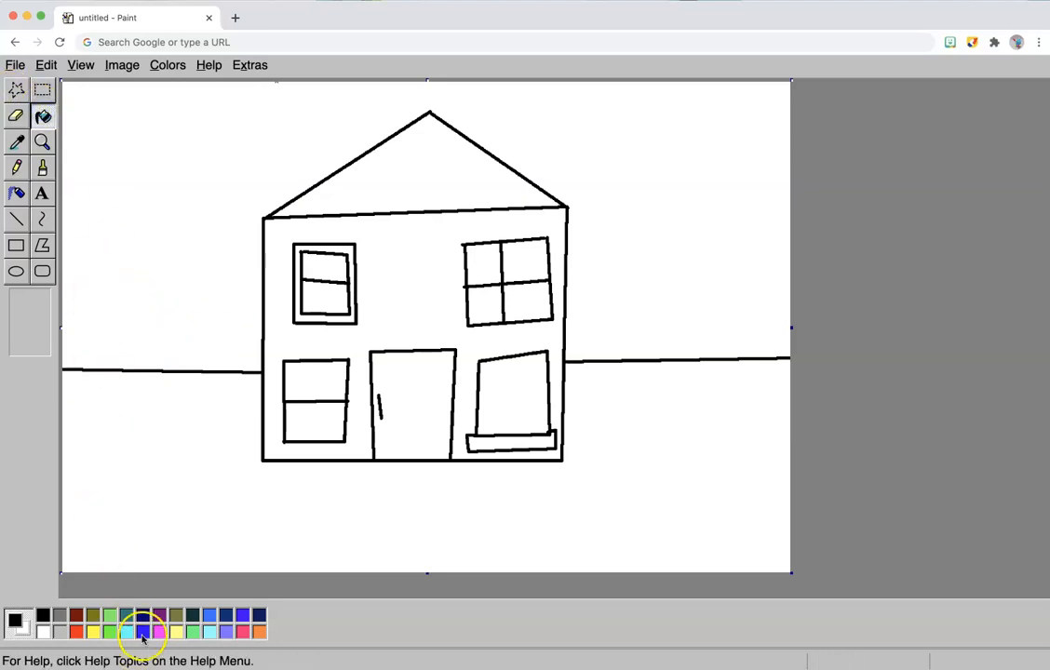
Fill the sky light blue and the ground green, then erase a zigzag into the grass.
{"action": "left_click", "coordinate": [126, 314]}
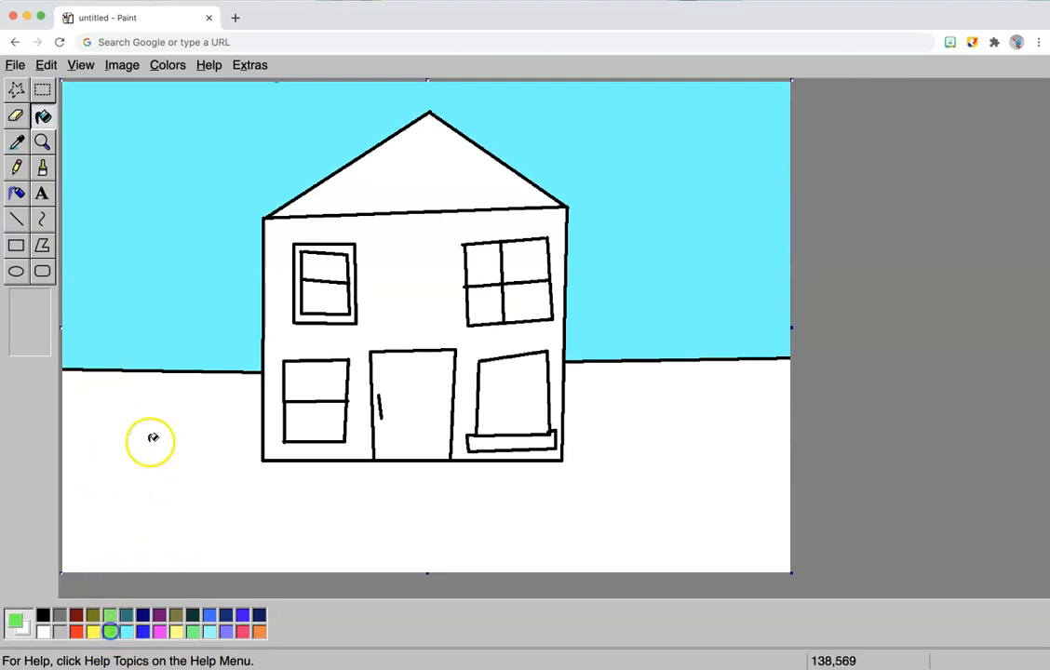
{"action": "left_click", "coordinate": [152, 438]}
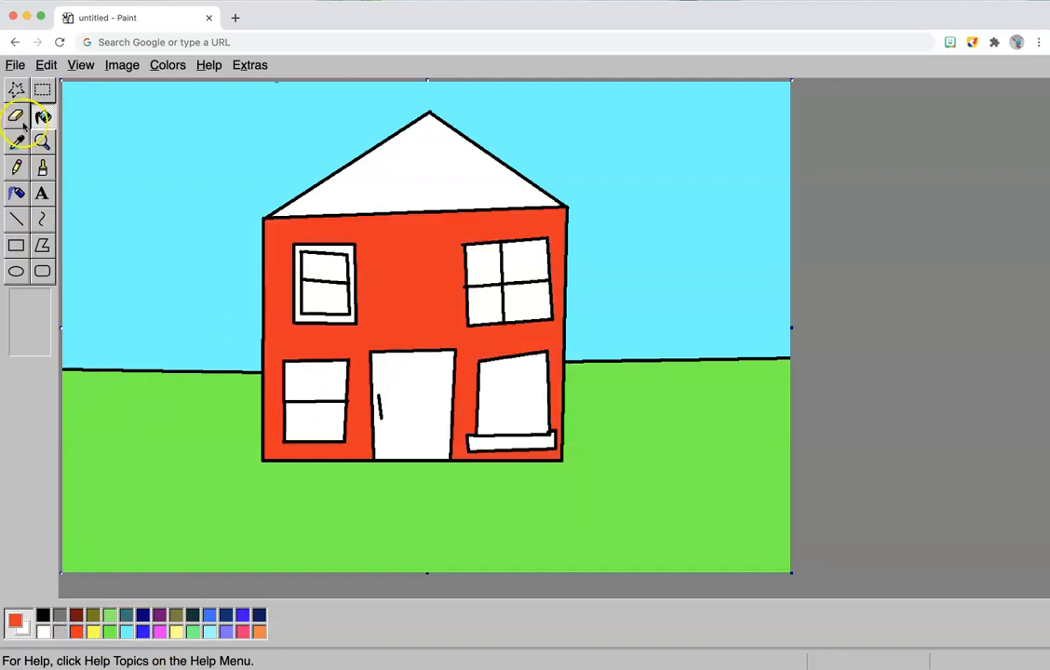
{"action": "left_click", "coordinate": [16, 115]}
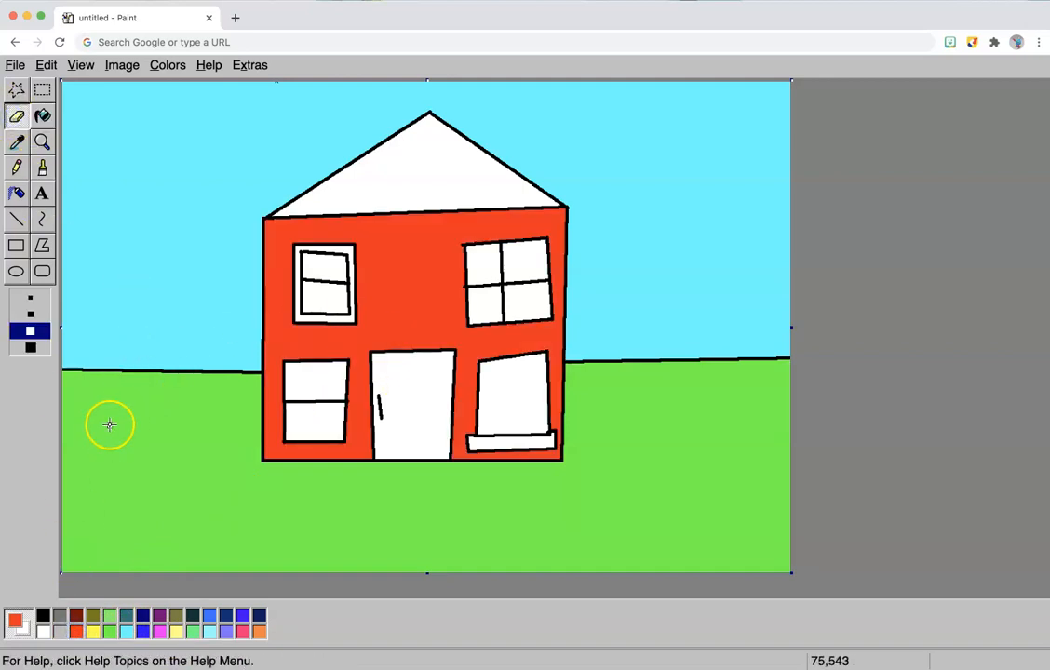
{"action": "left_click_drag", "start_coordinate": [110, 425], "coordinate": [221, 460]}
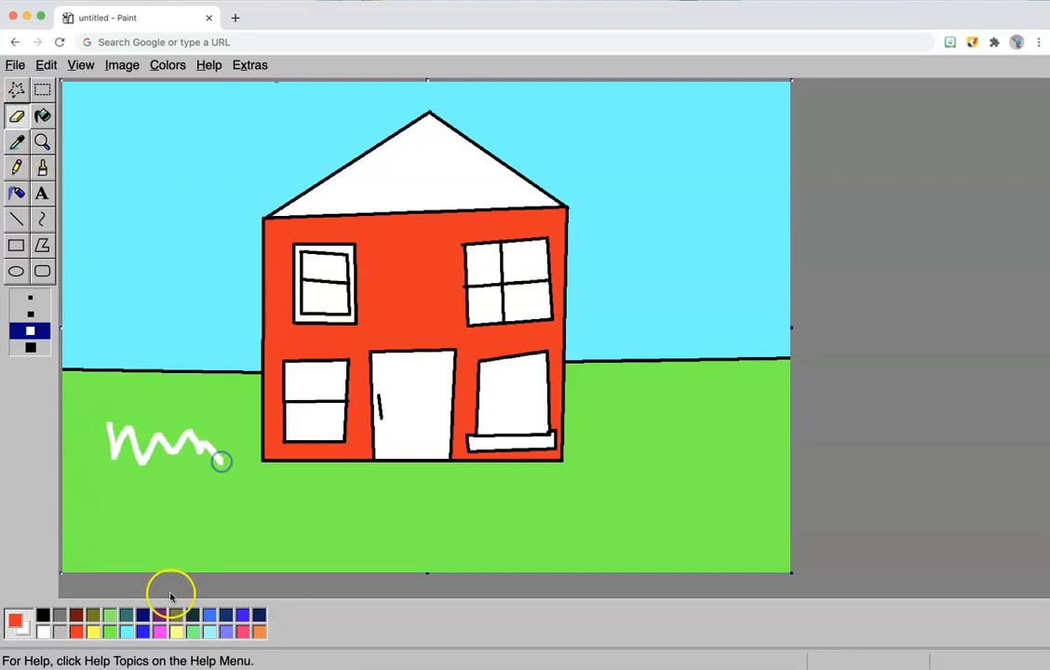